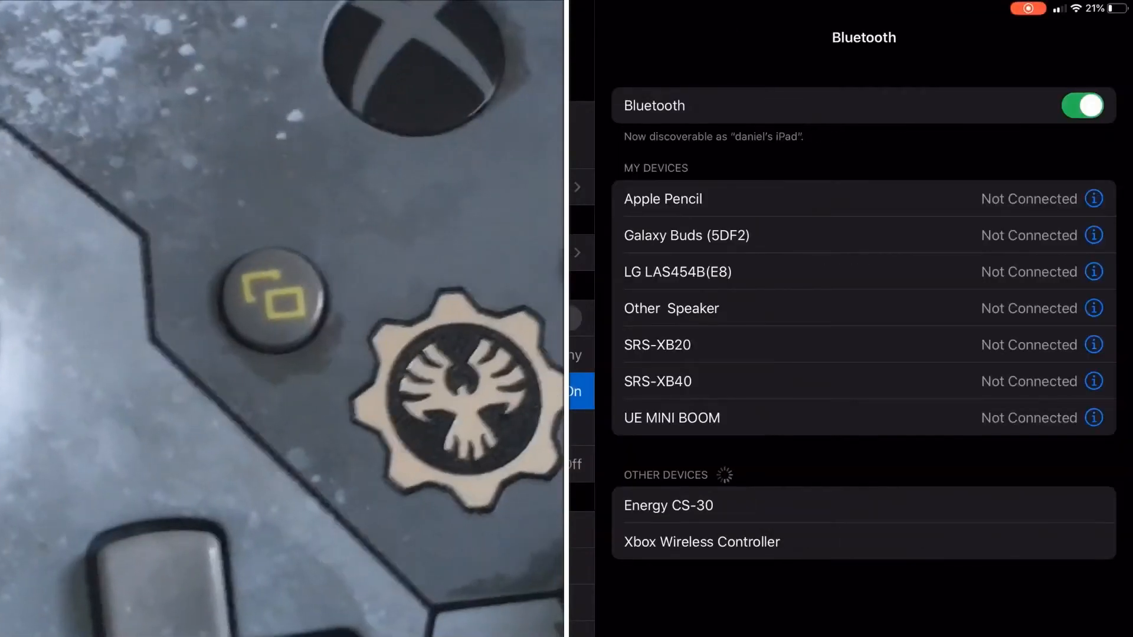
Step: Pair the Xbox Wireless Controller listed under Bluetooth's Other Devices
click(701, 542)
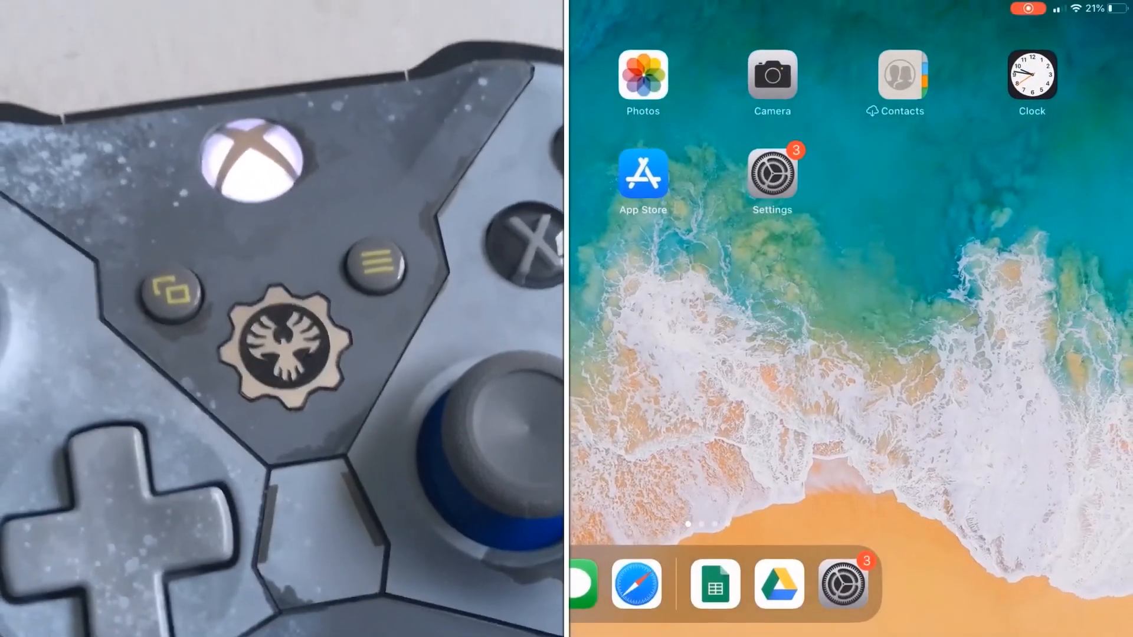
Step: Swipe to the second Home Screen page with Spotify, YouTube, Netflix and Premiere Rush
scroll(left, 3)
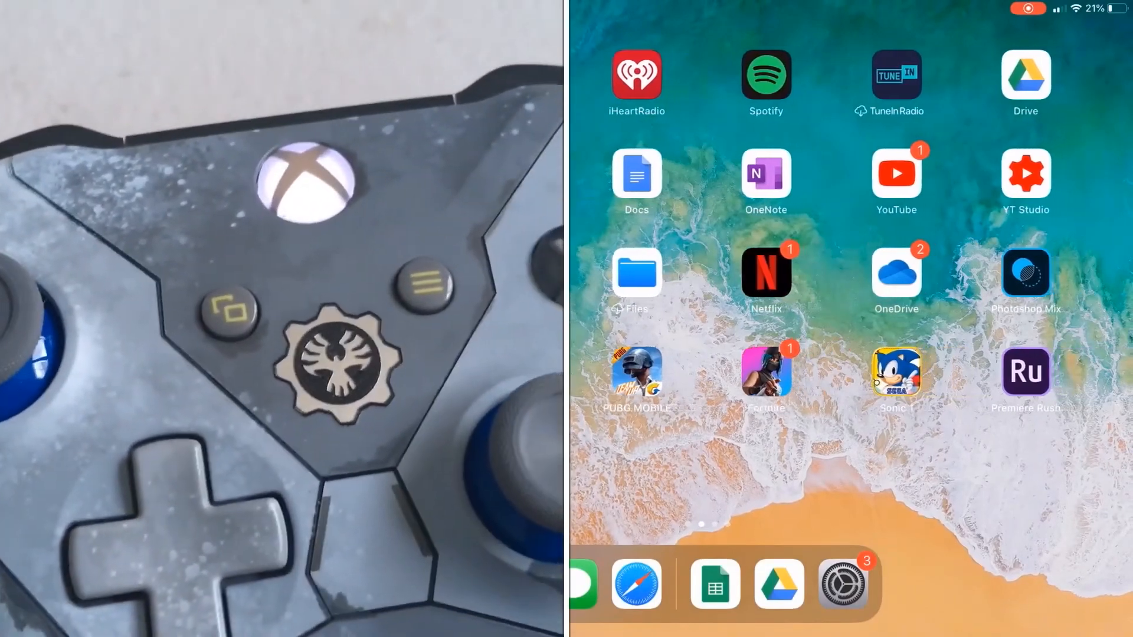